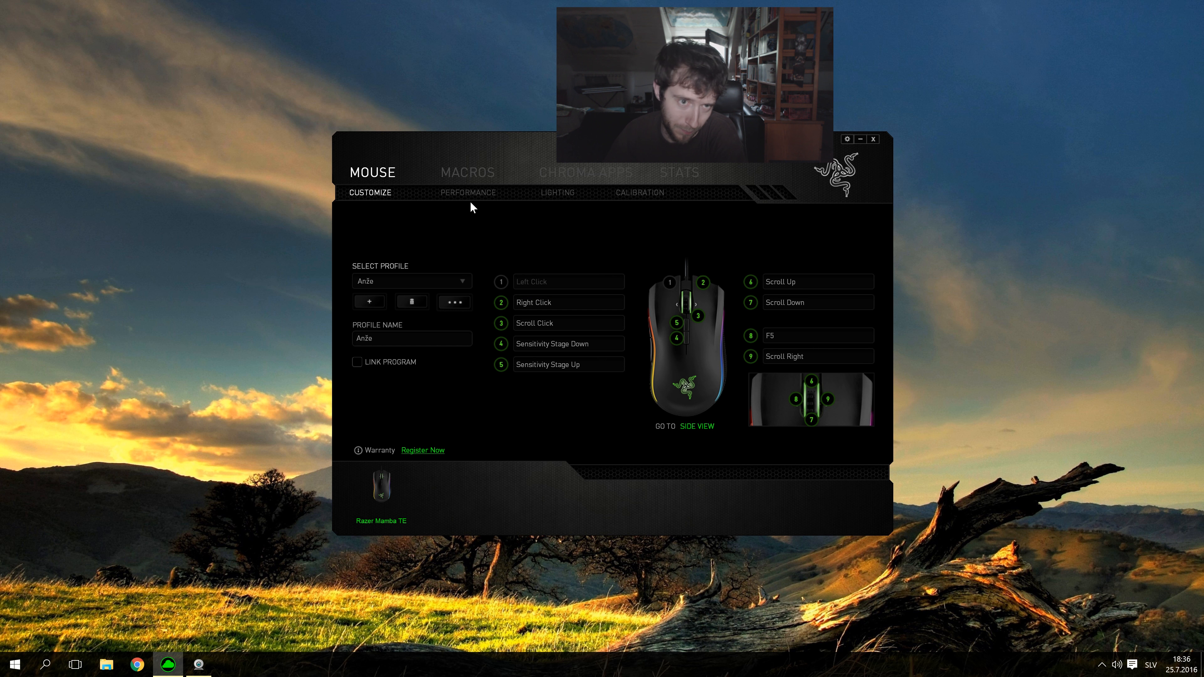
mouse_move(570, 280)
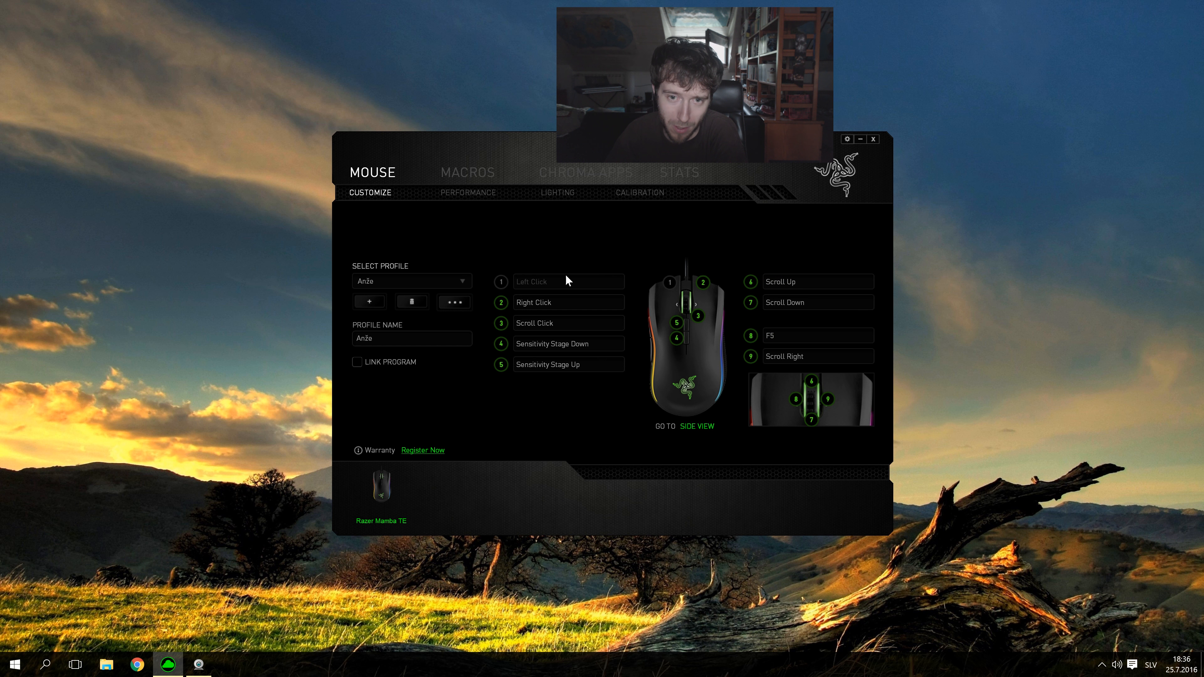
mouse_move(783, 244)
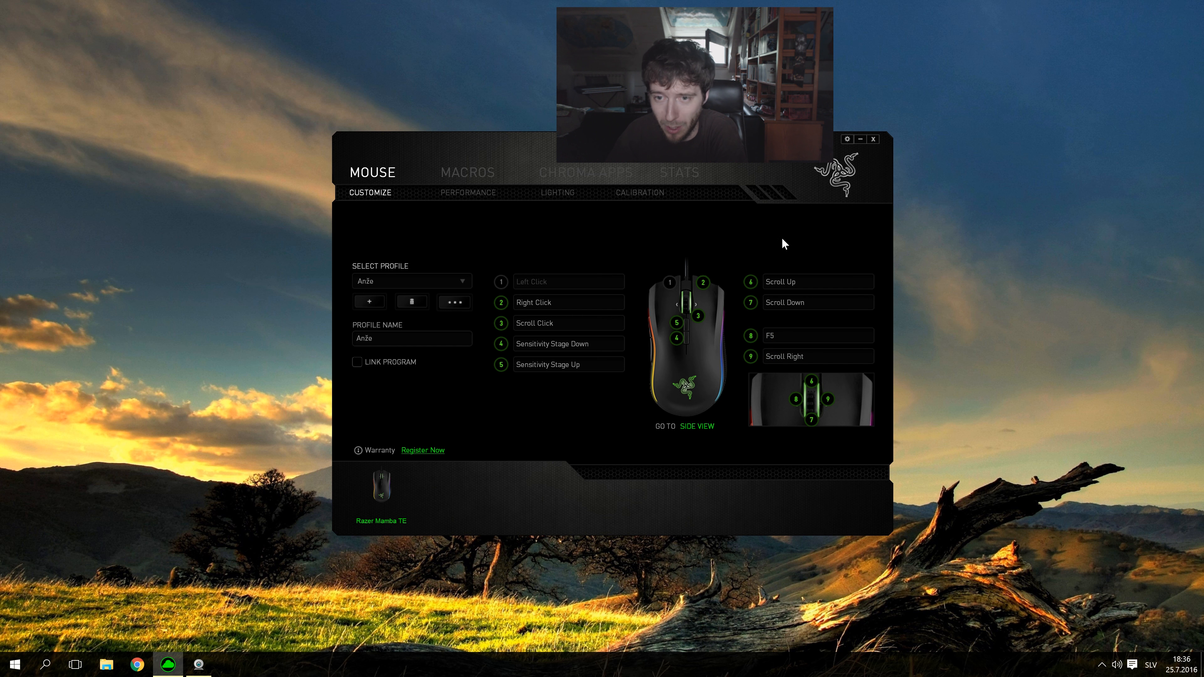
Review the mouse's button layout from the top and side views
click(562, 303)
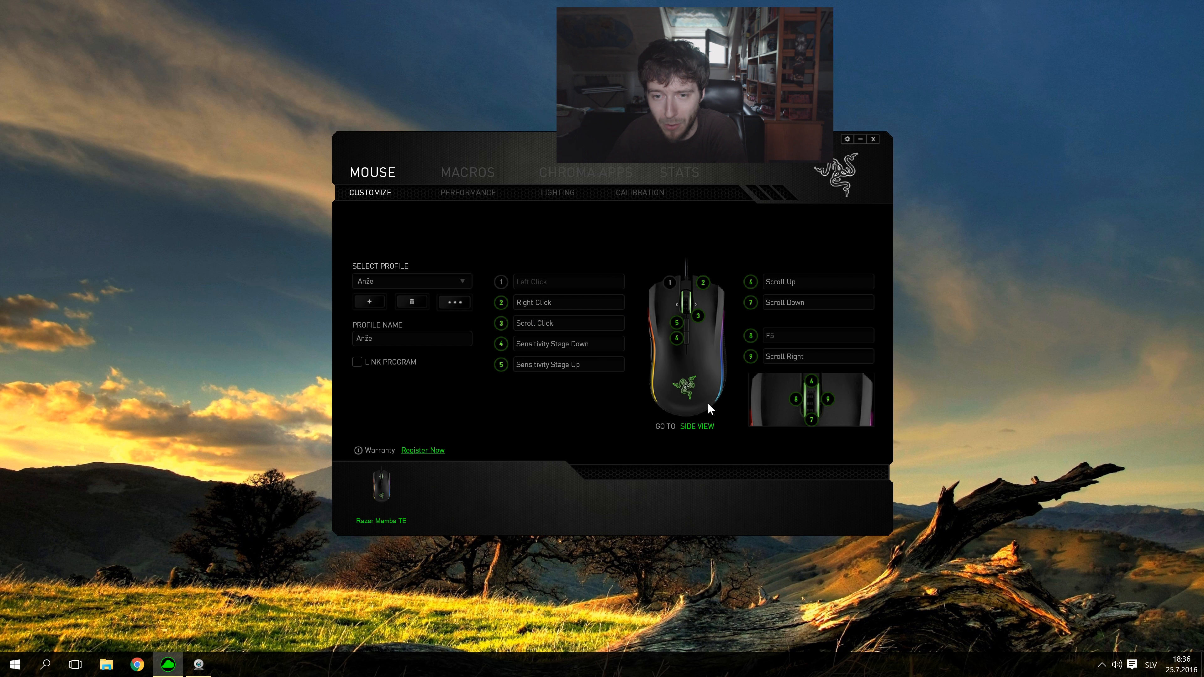
click(697, 427)
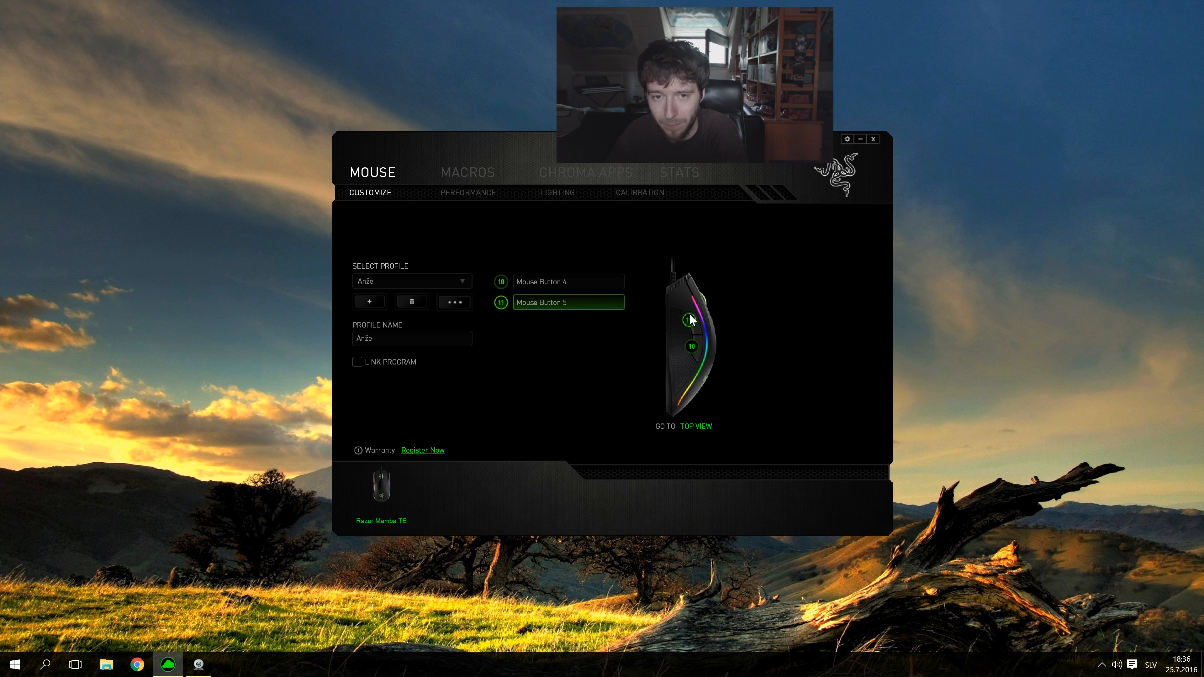
click(696, 426)
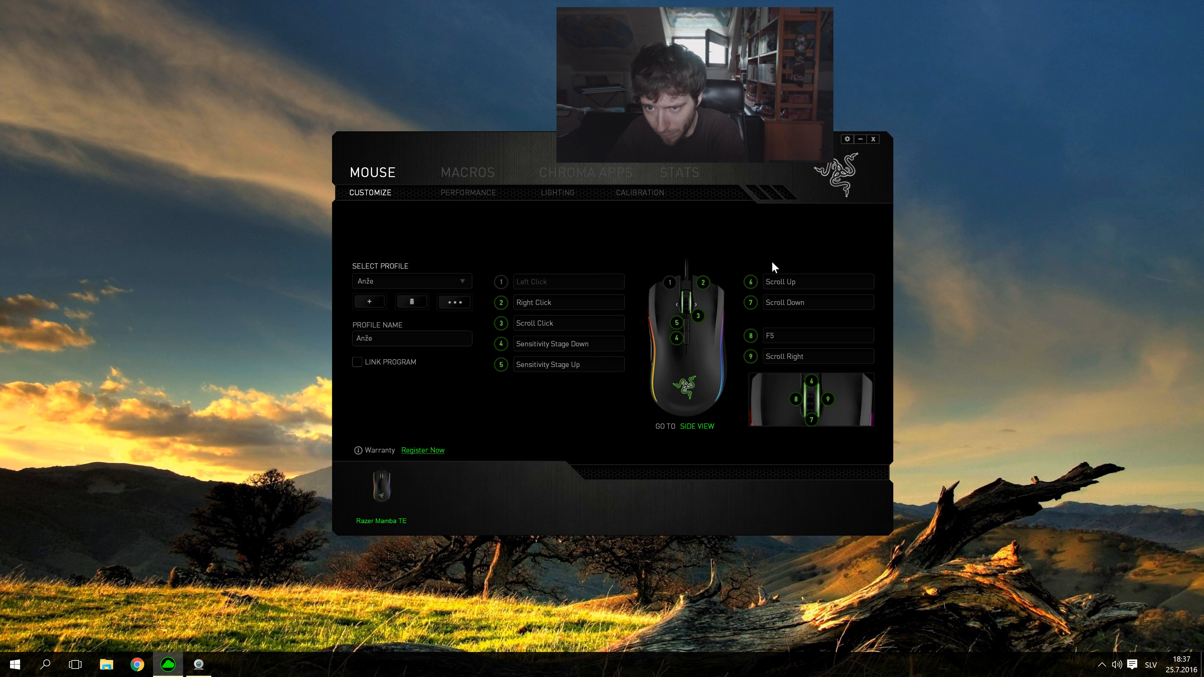
click(569, 302)
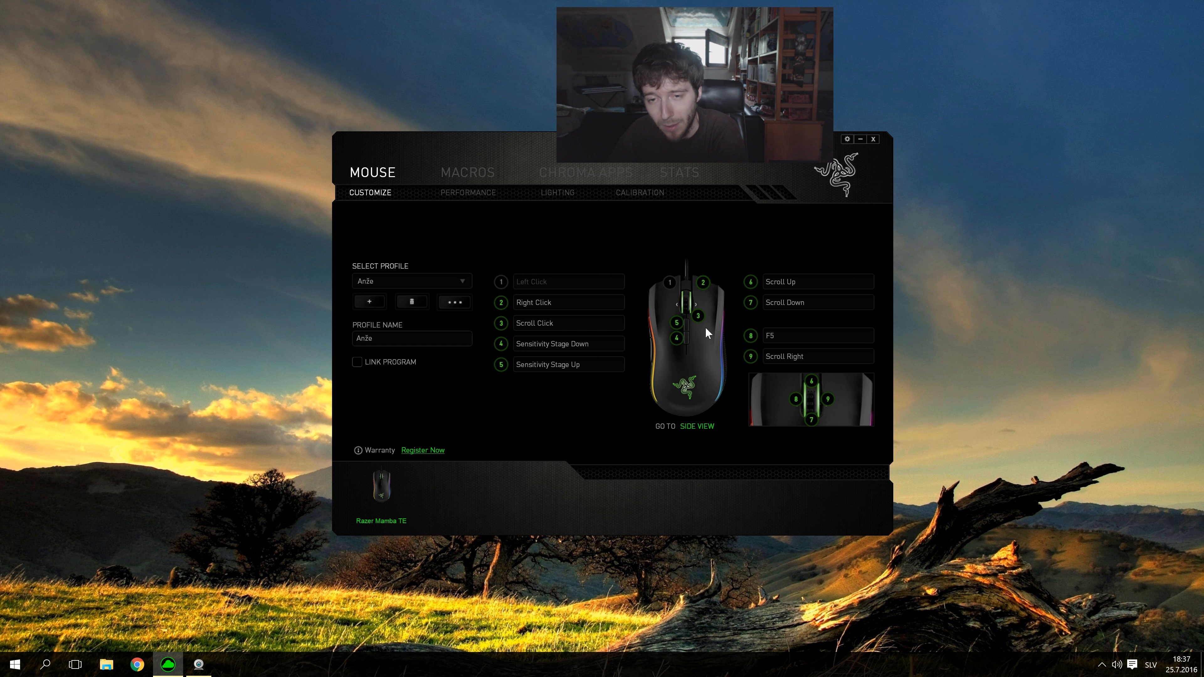
mouse_move(744, 358)
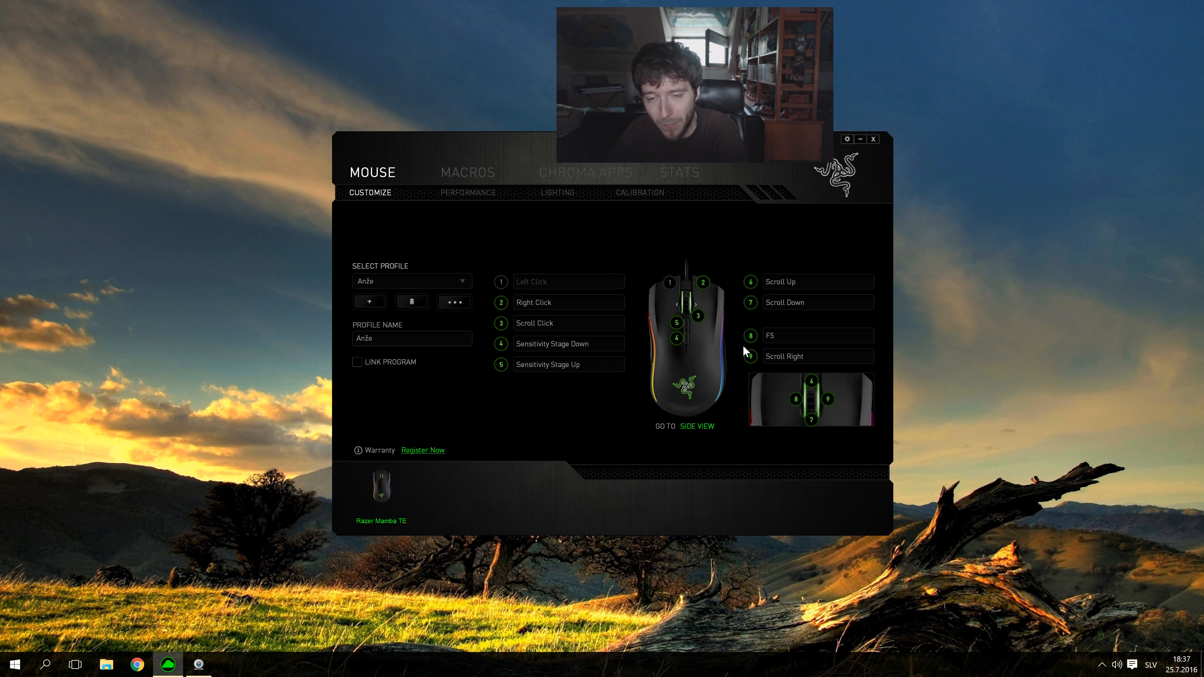
Browse assignment types for button 8, trying Mouse Function then Keyboard Function
click(819, 336)
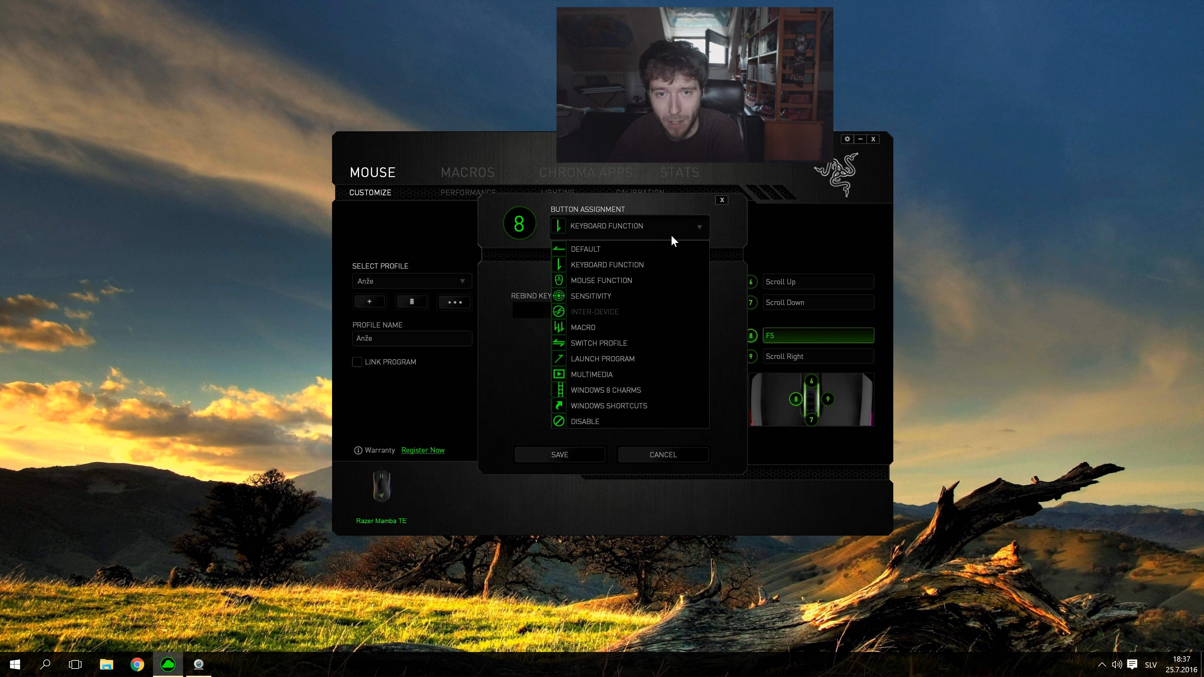
click(586, 250)
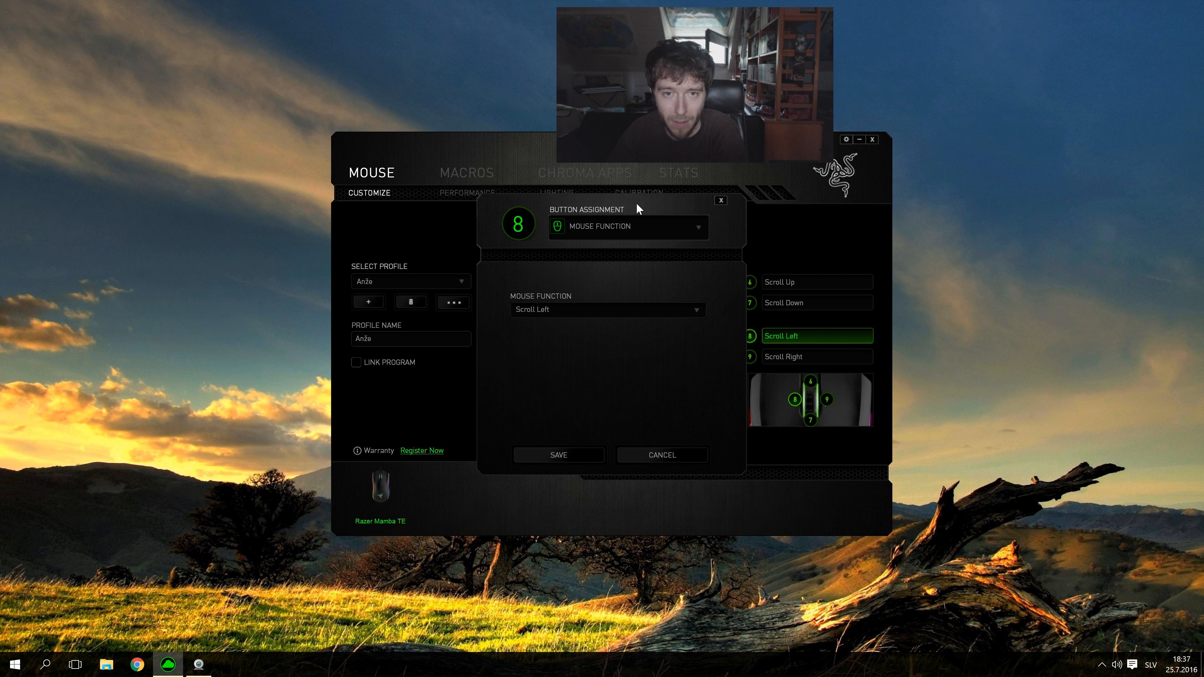
click(629, 227)
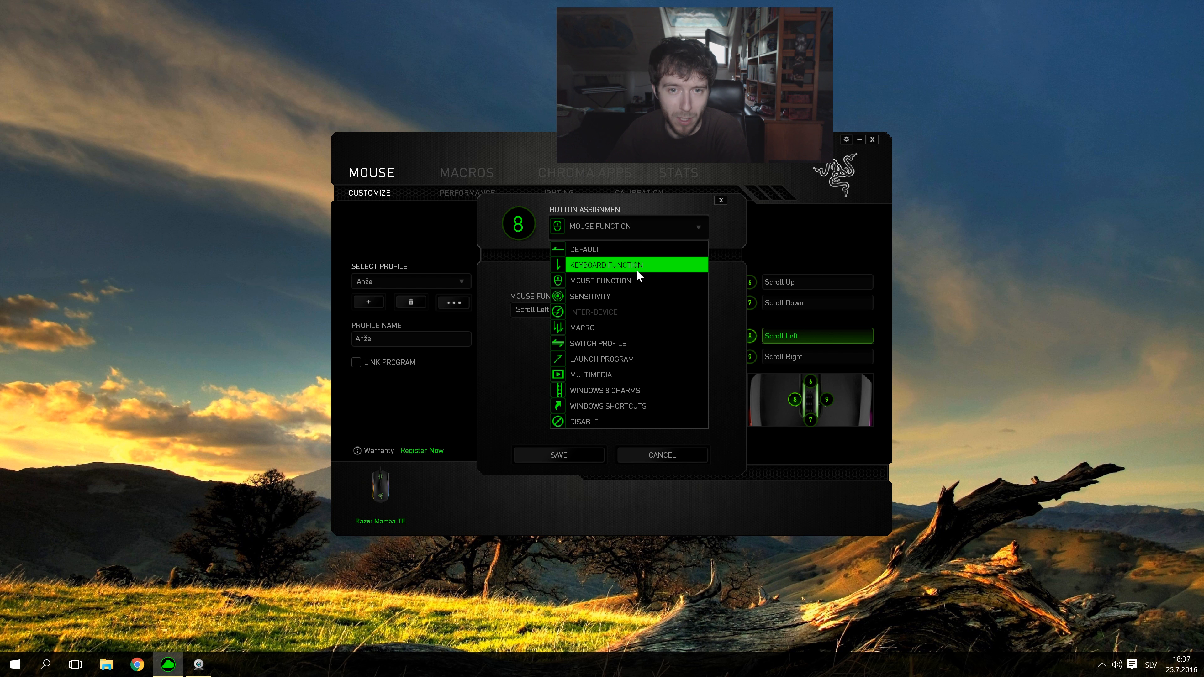
click(605, 264)
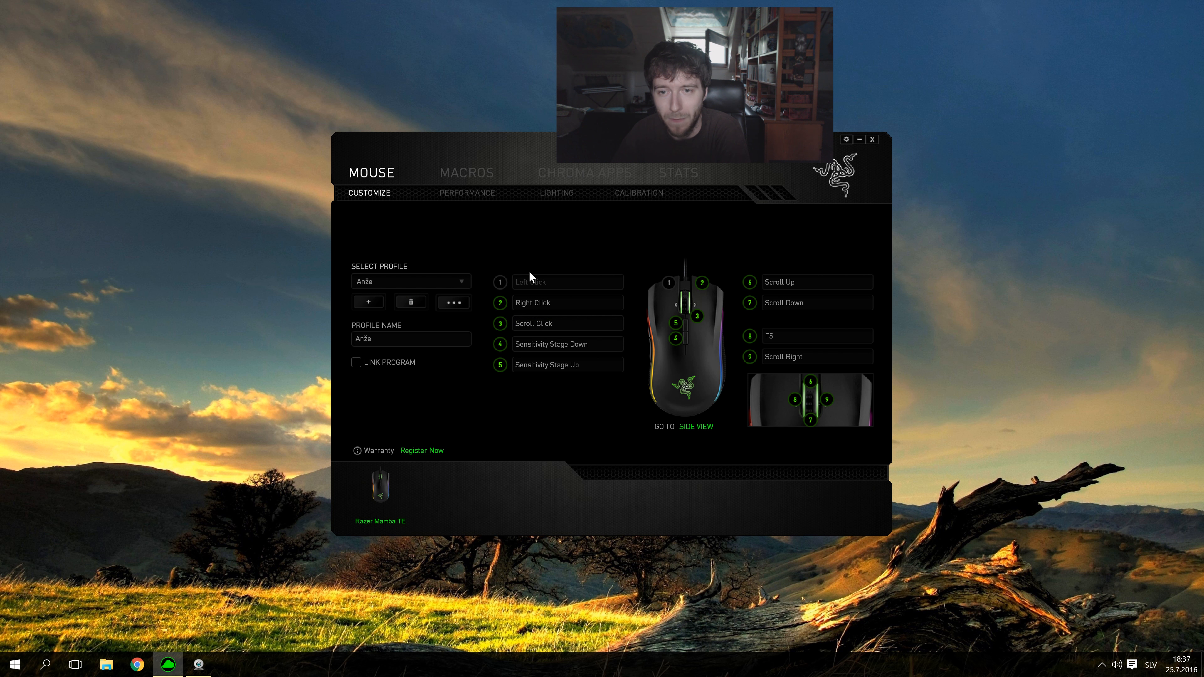
click(818, 336)
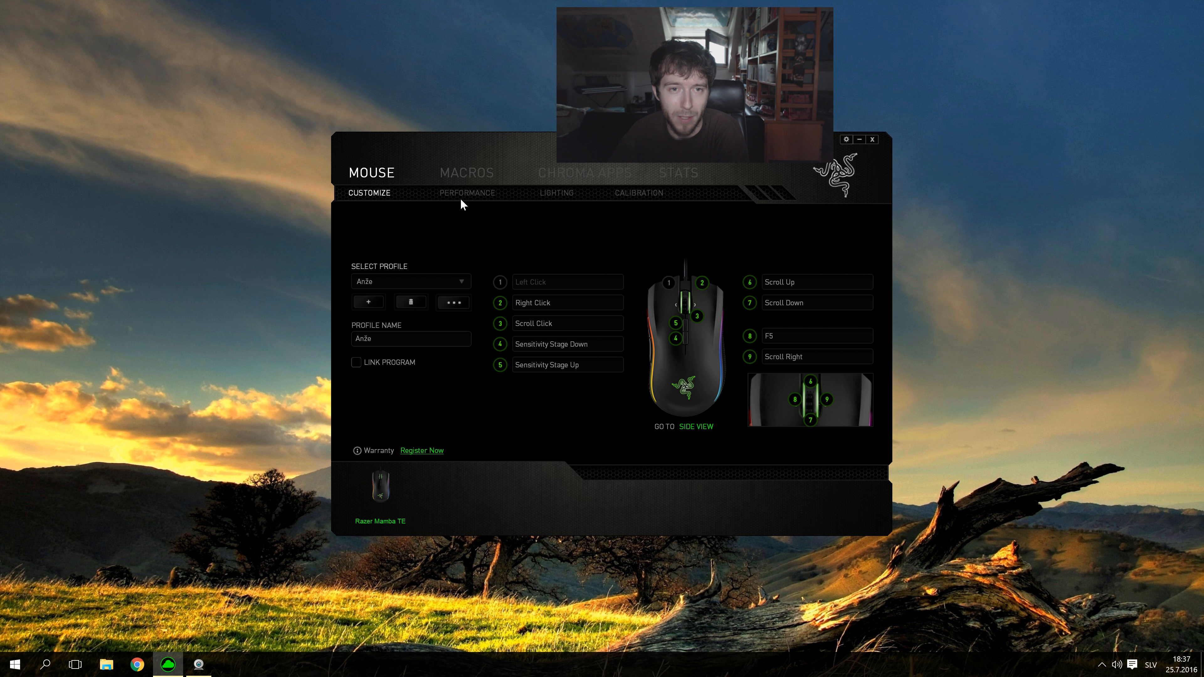
Show the Performance settings with 16000 DPI, acceleration 0 and 1000 polling rate
click(467, 193)
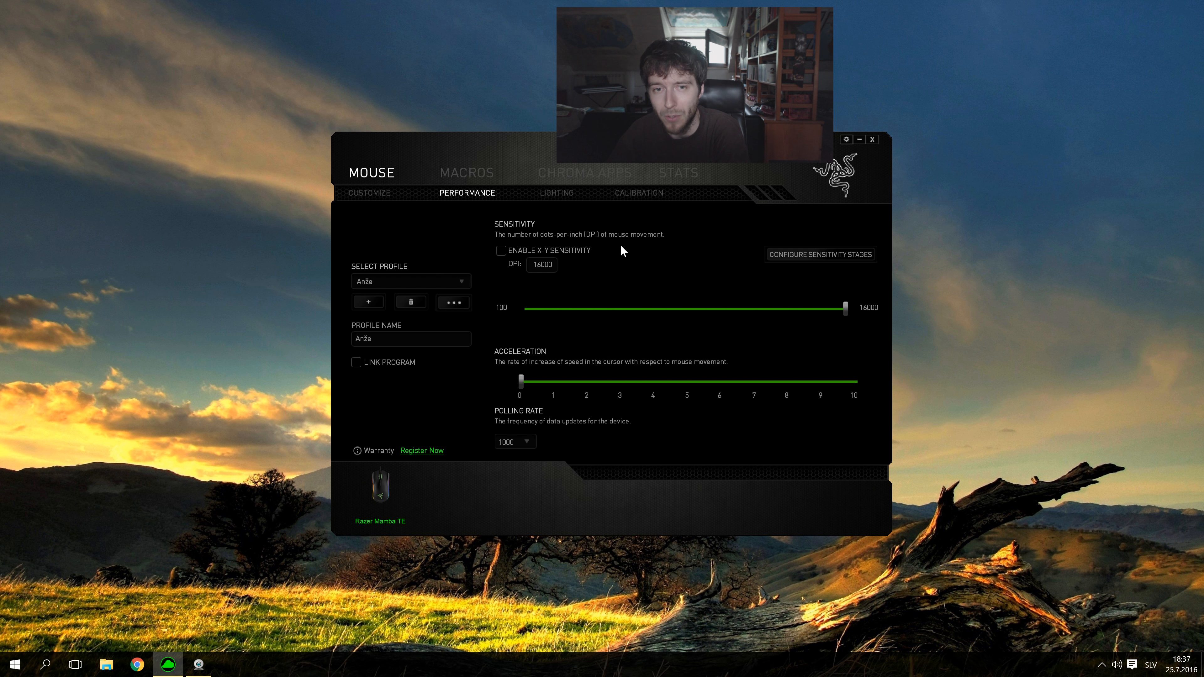
mouse_move(431, 418)
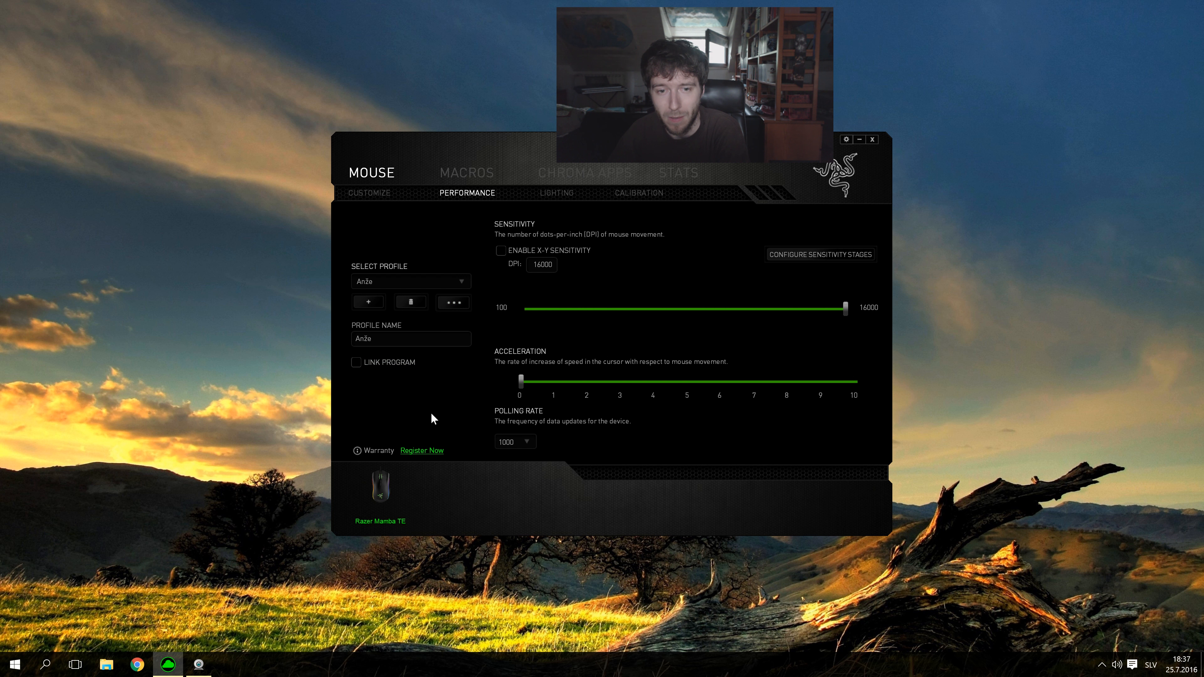
mouse_move(487, 271)
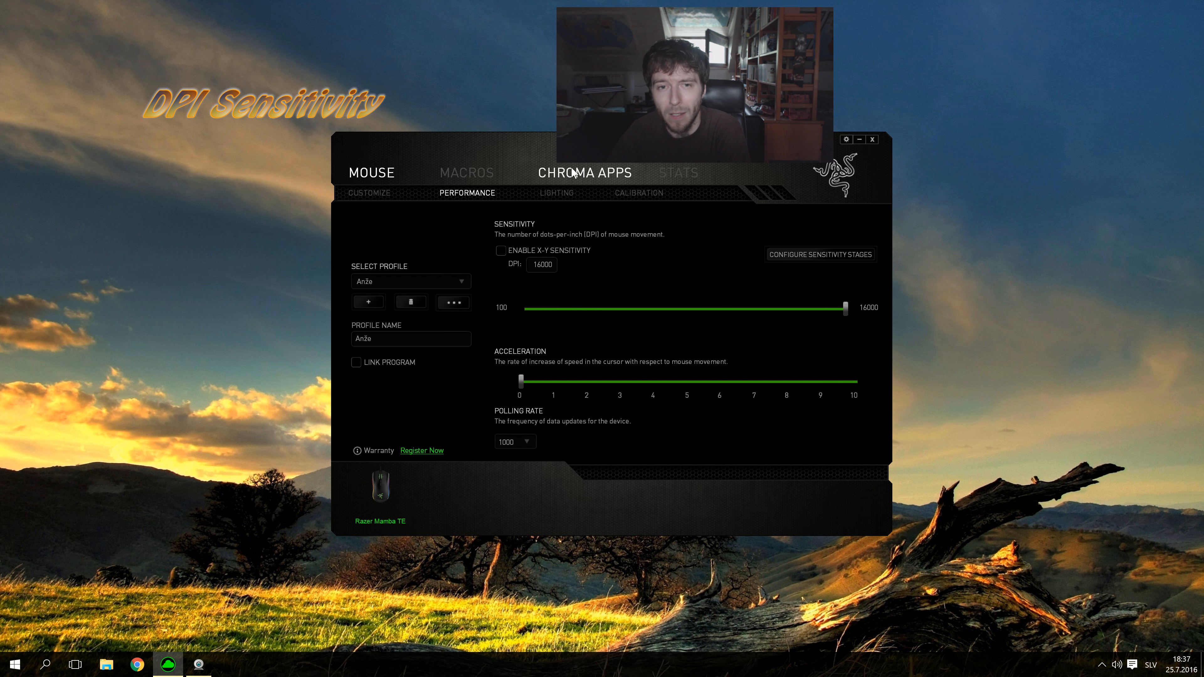
mouse_move(553, 253)
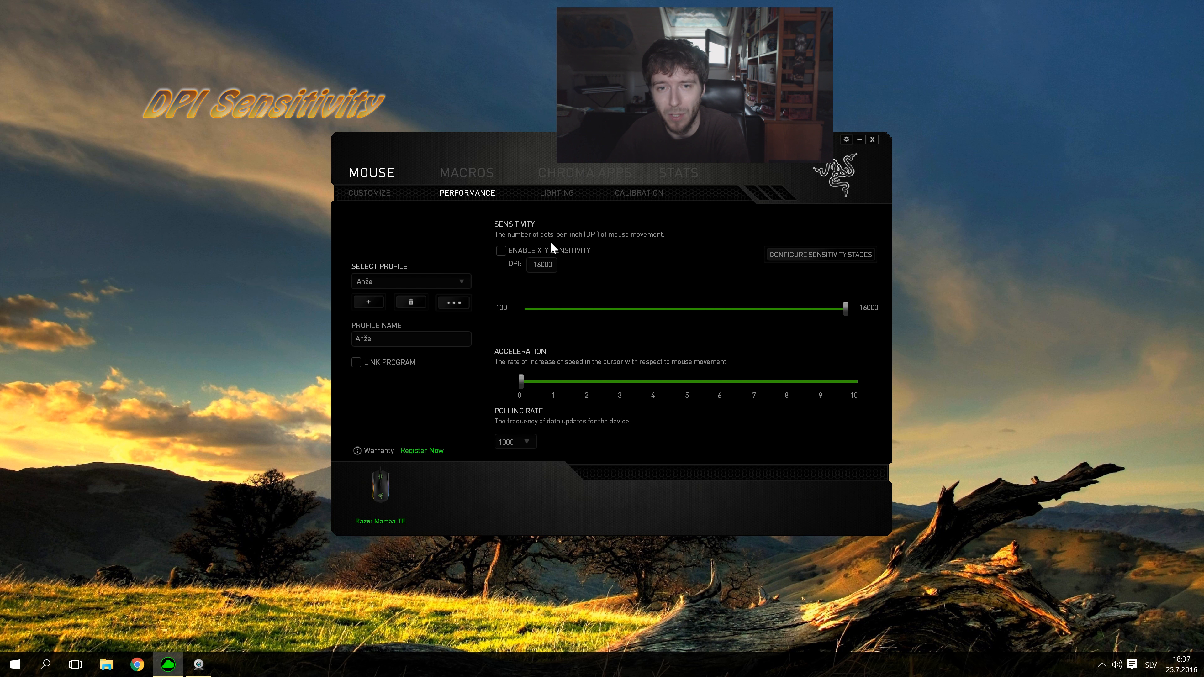
mouse_move(617, 248)
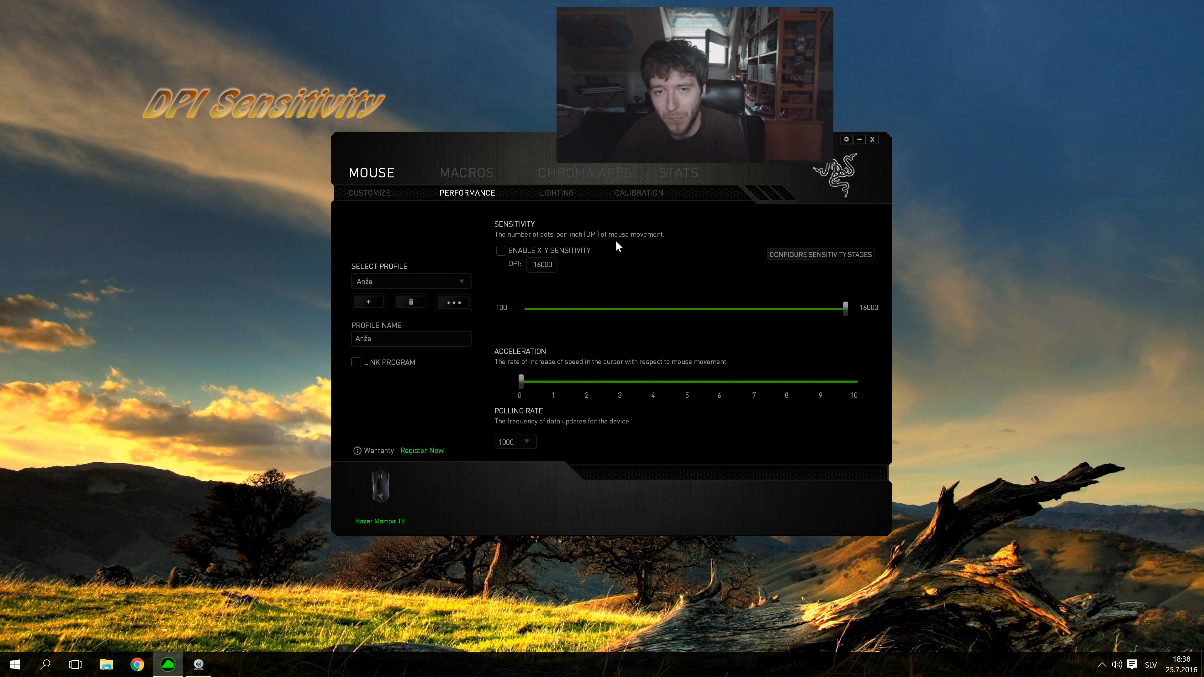
mouse_move(583, 253)
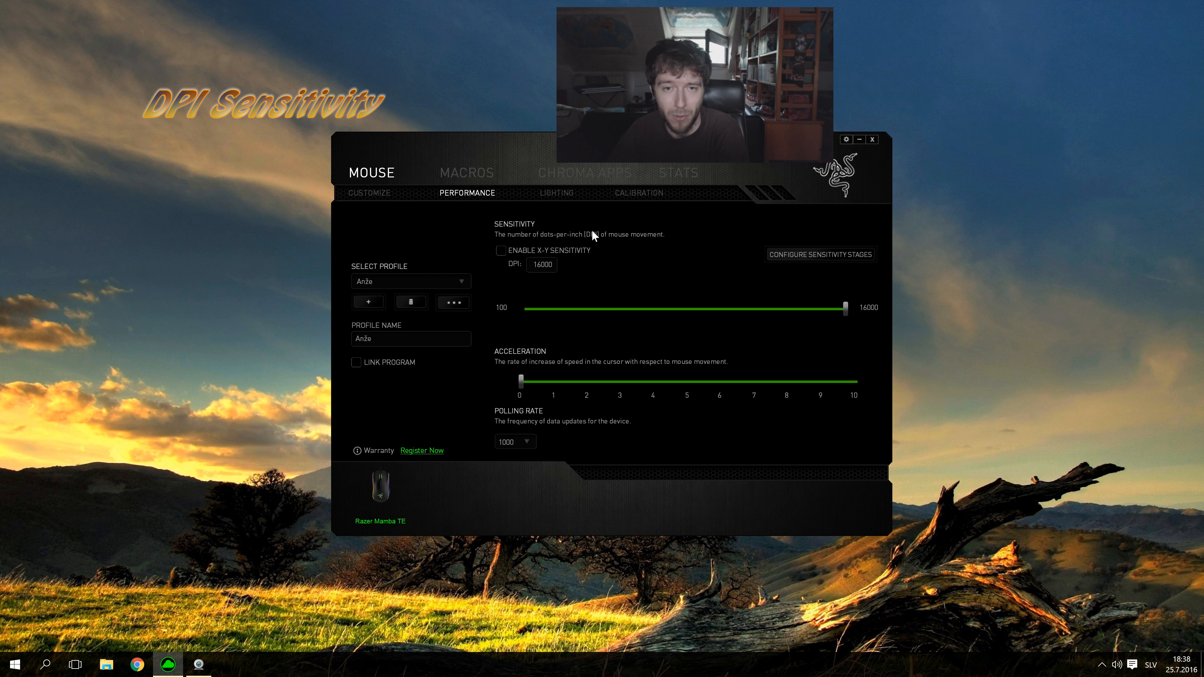
mouse_move(610, 256)
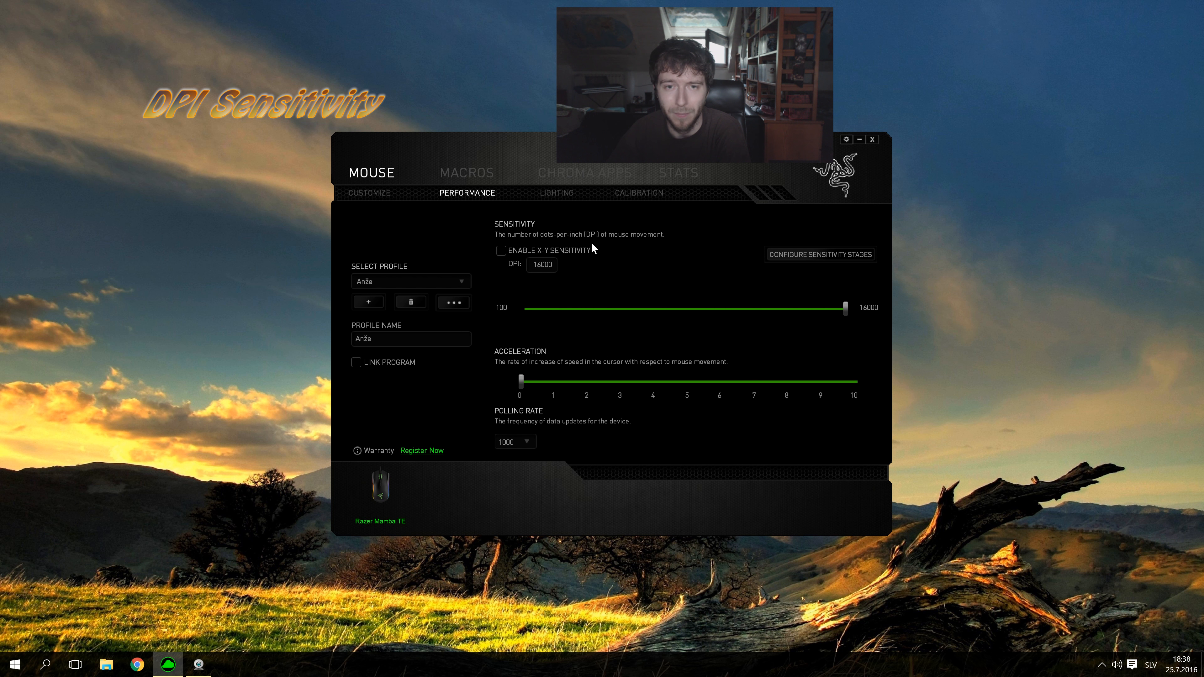
mouse_move(556, 260)
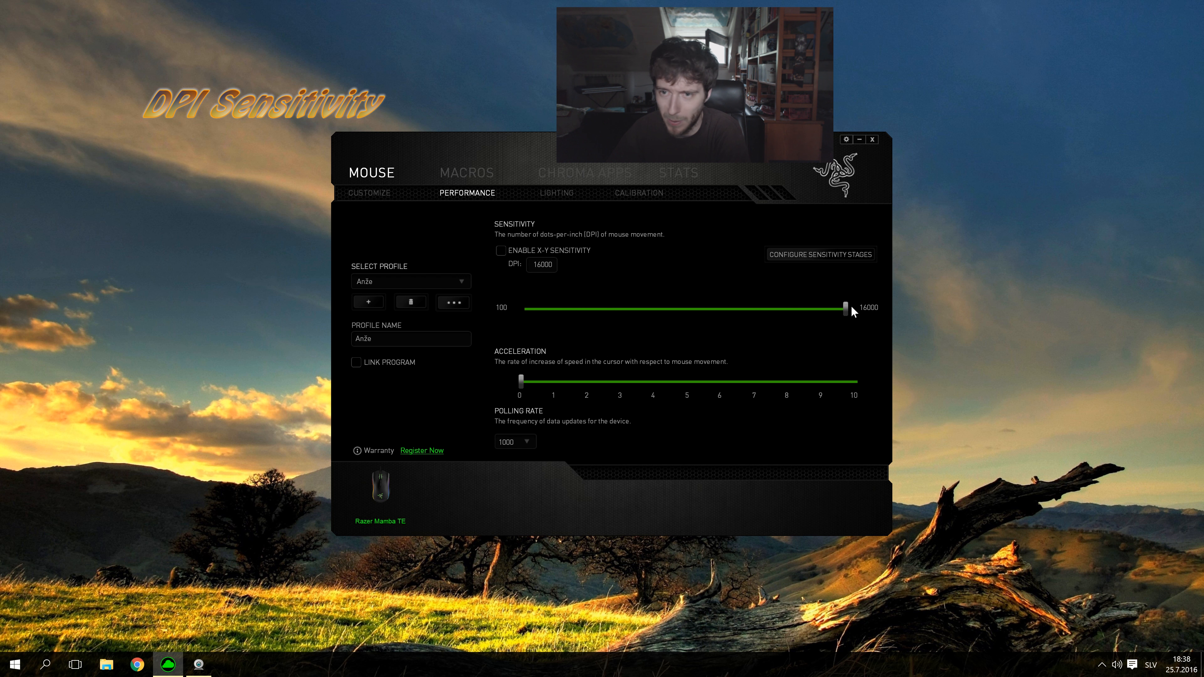
mouse_move(613, 264)
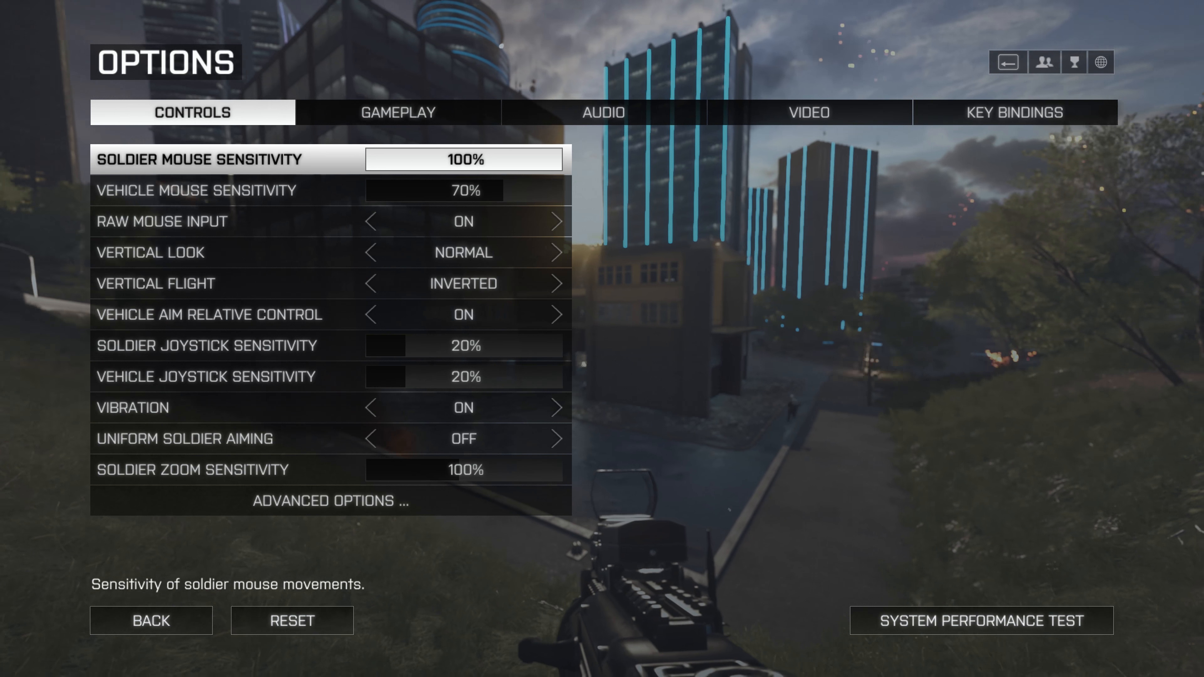
drag(530, 160, 461, 160)
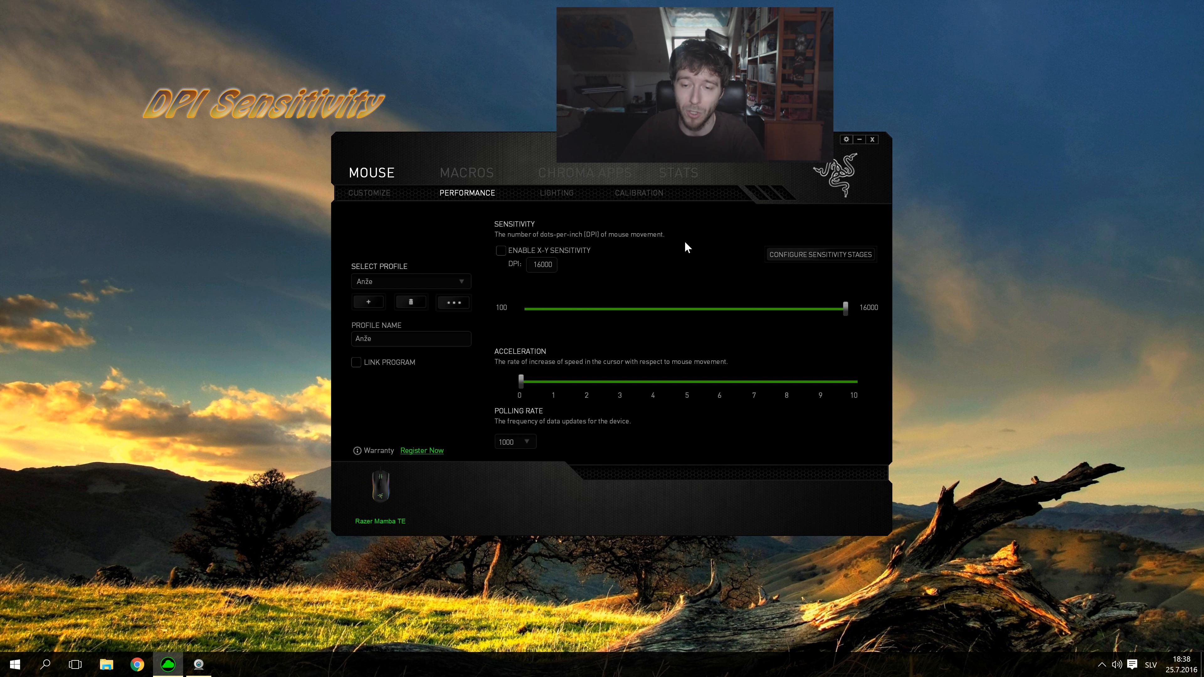
mouse_move(755, 355)
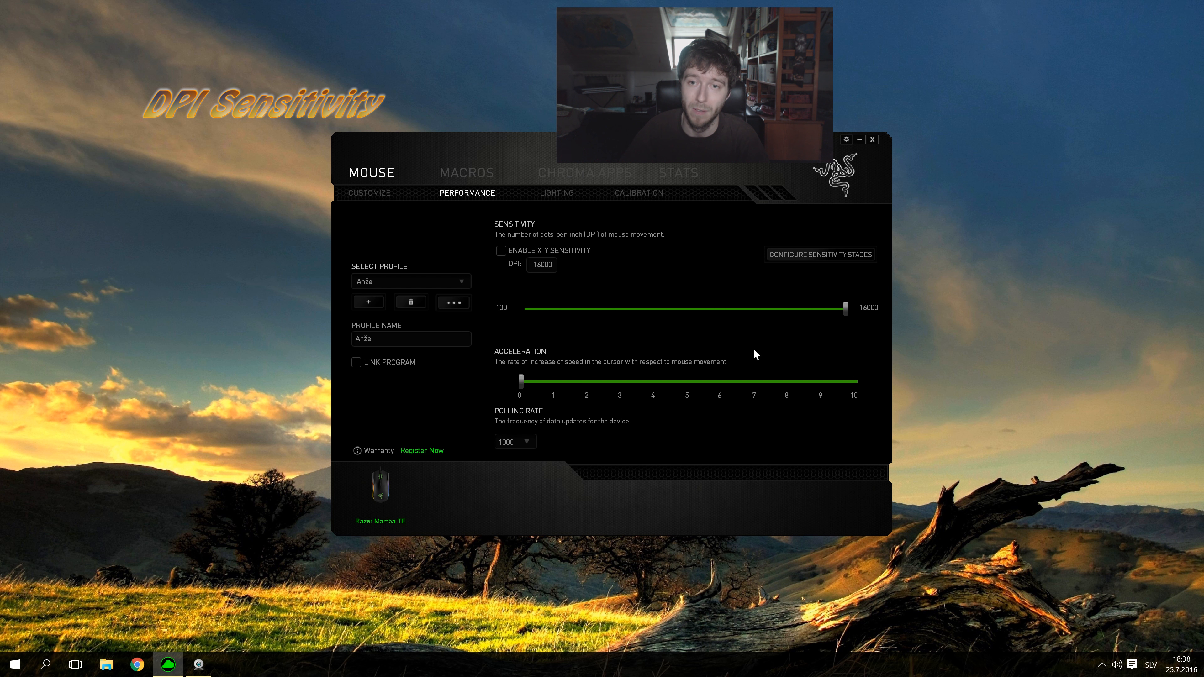